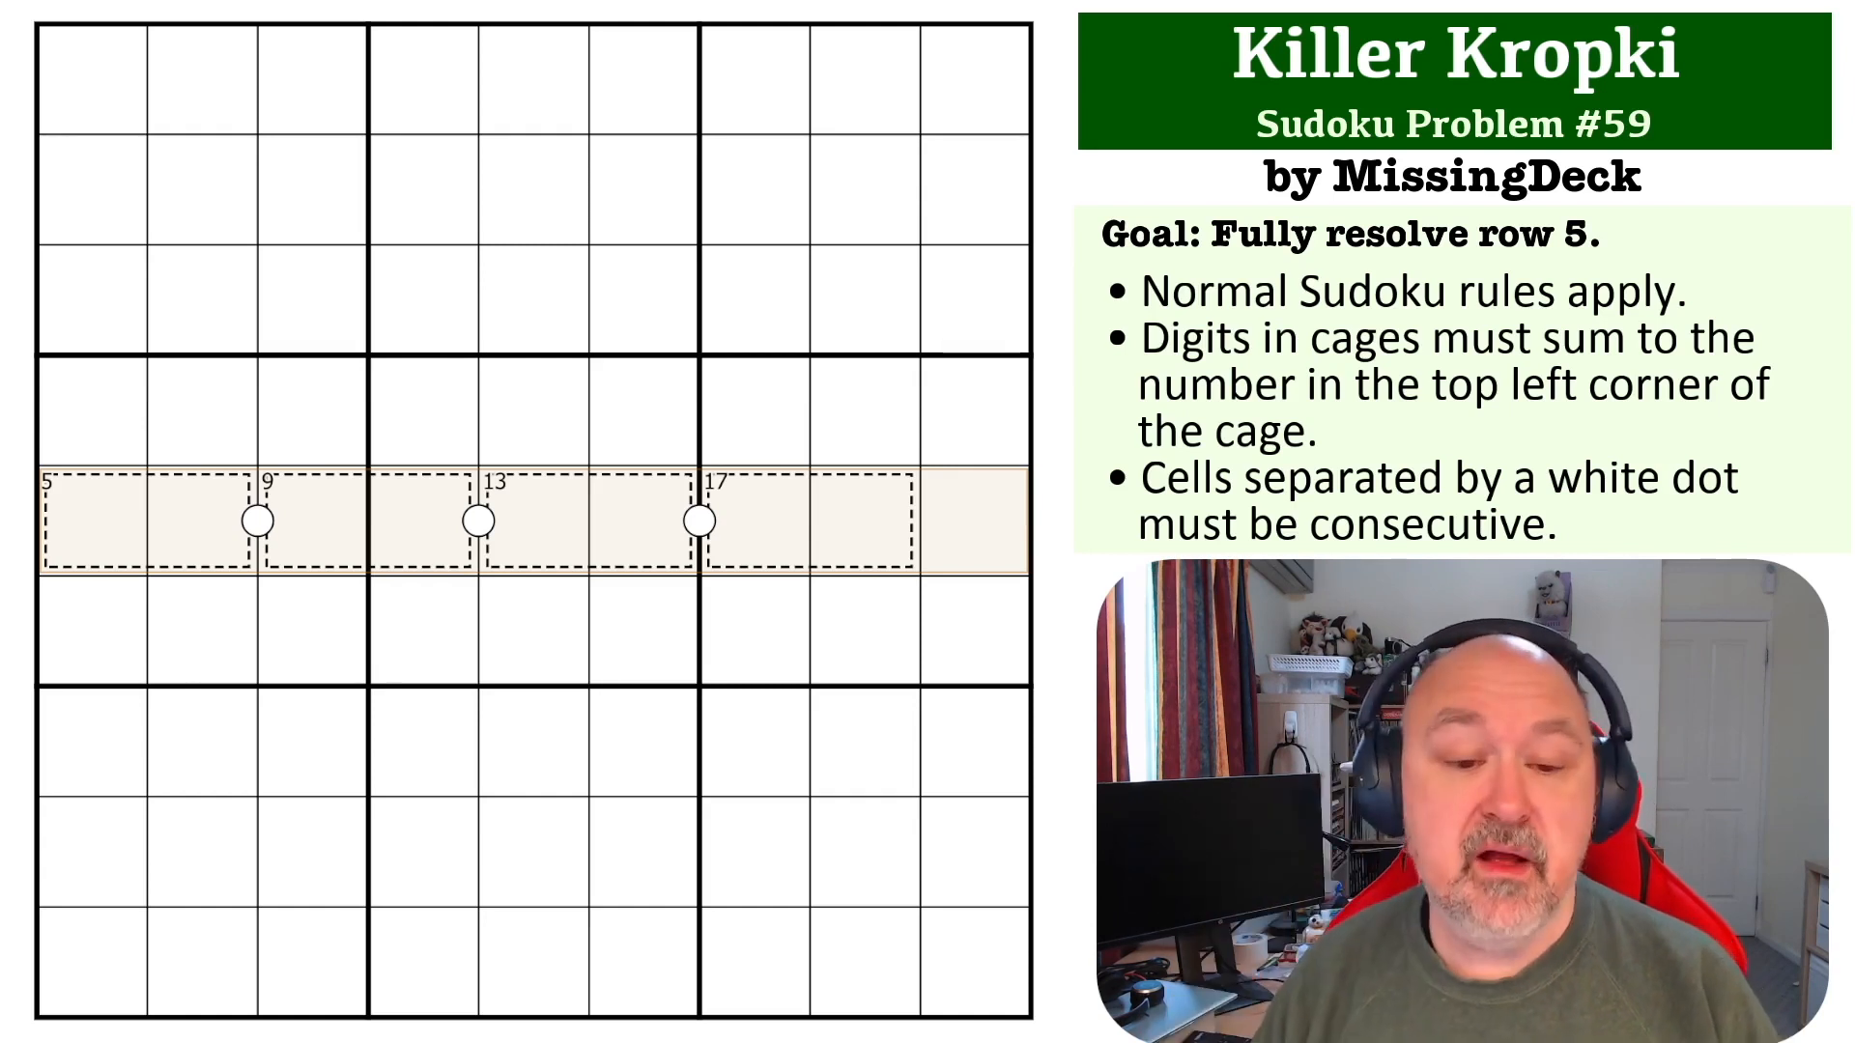
{"action": "mouse_move", "coordinate": [792, 354]}
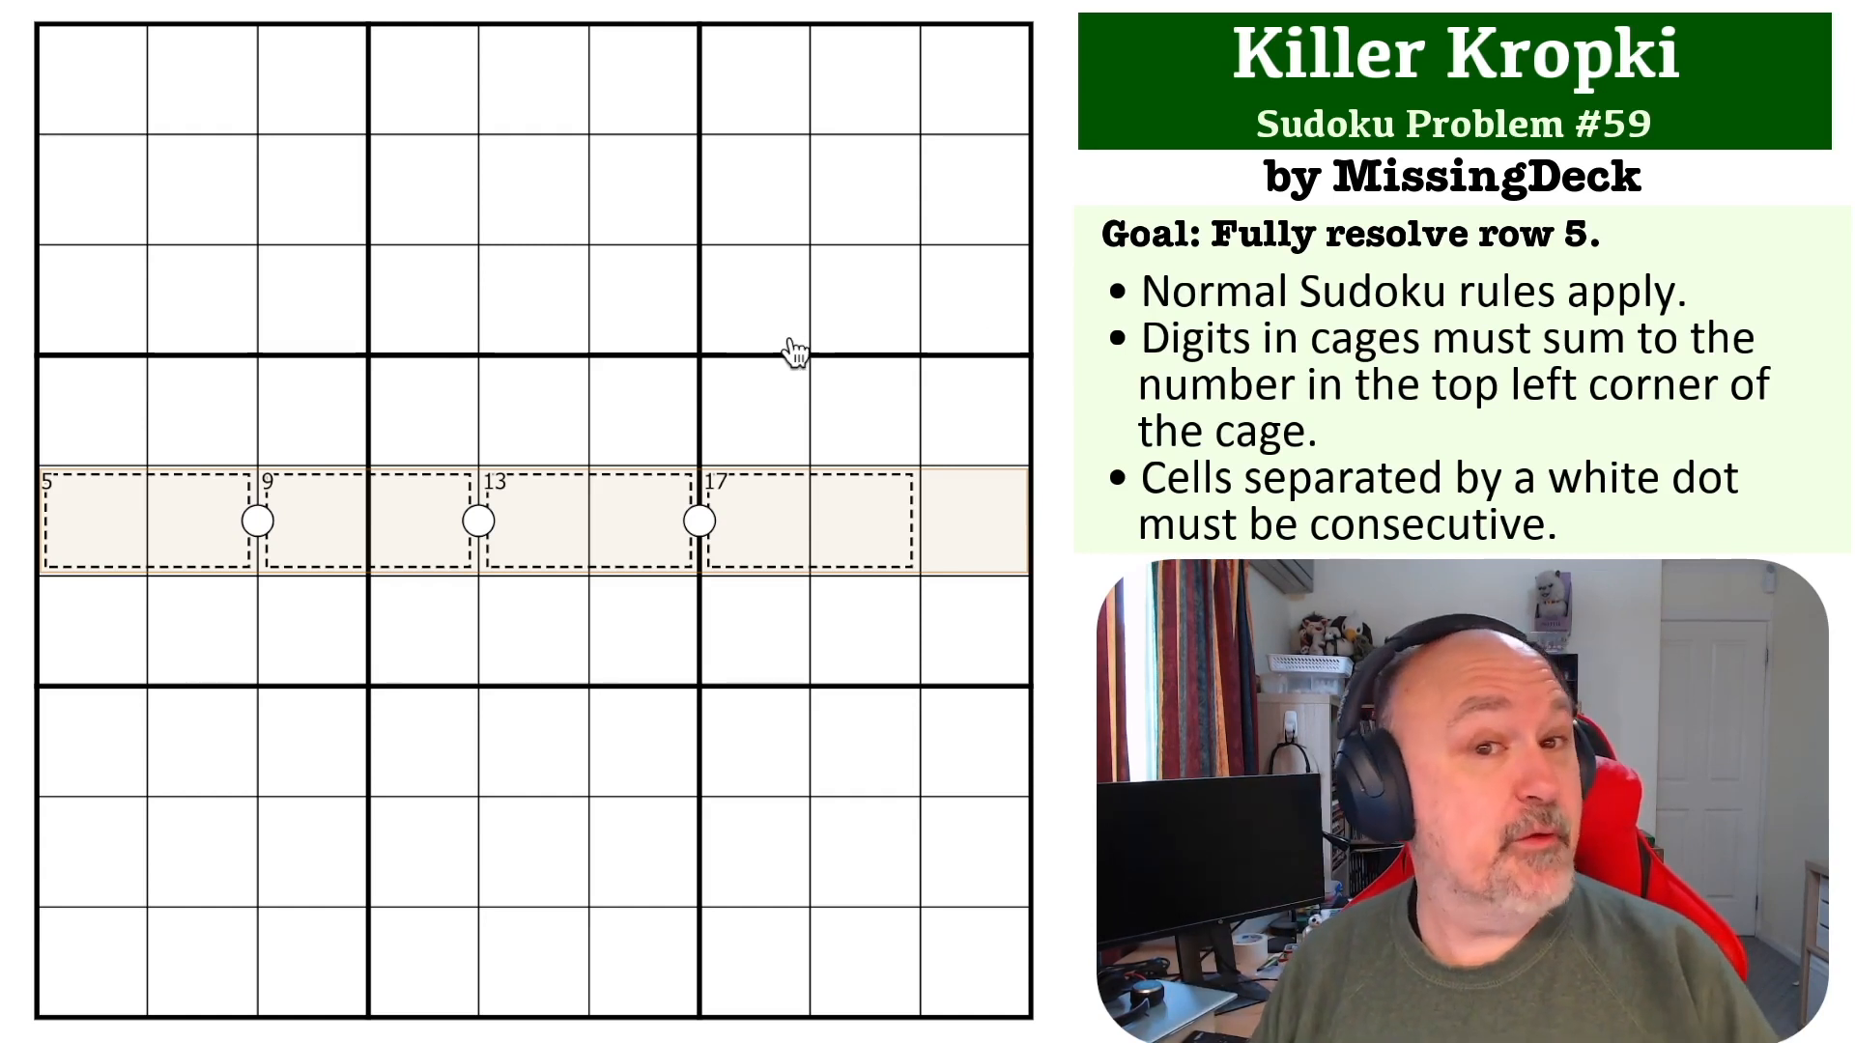
{"action": "mouse_move", "coordinate": [183, 530]}
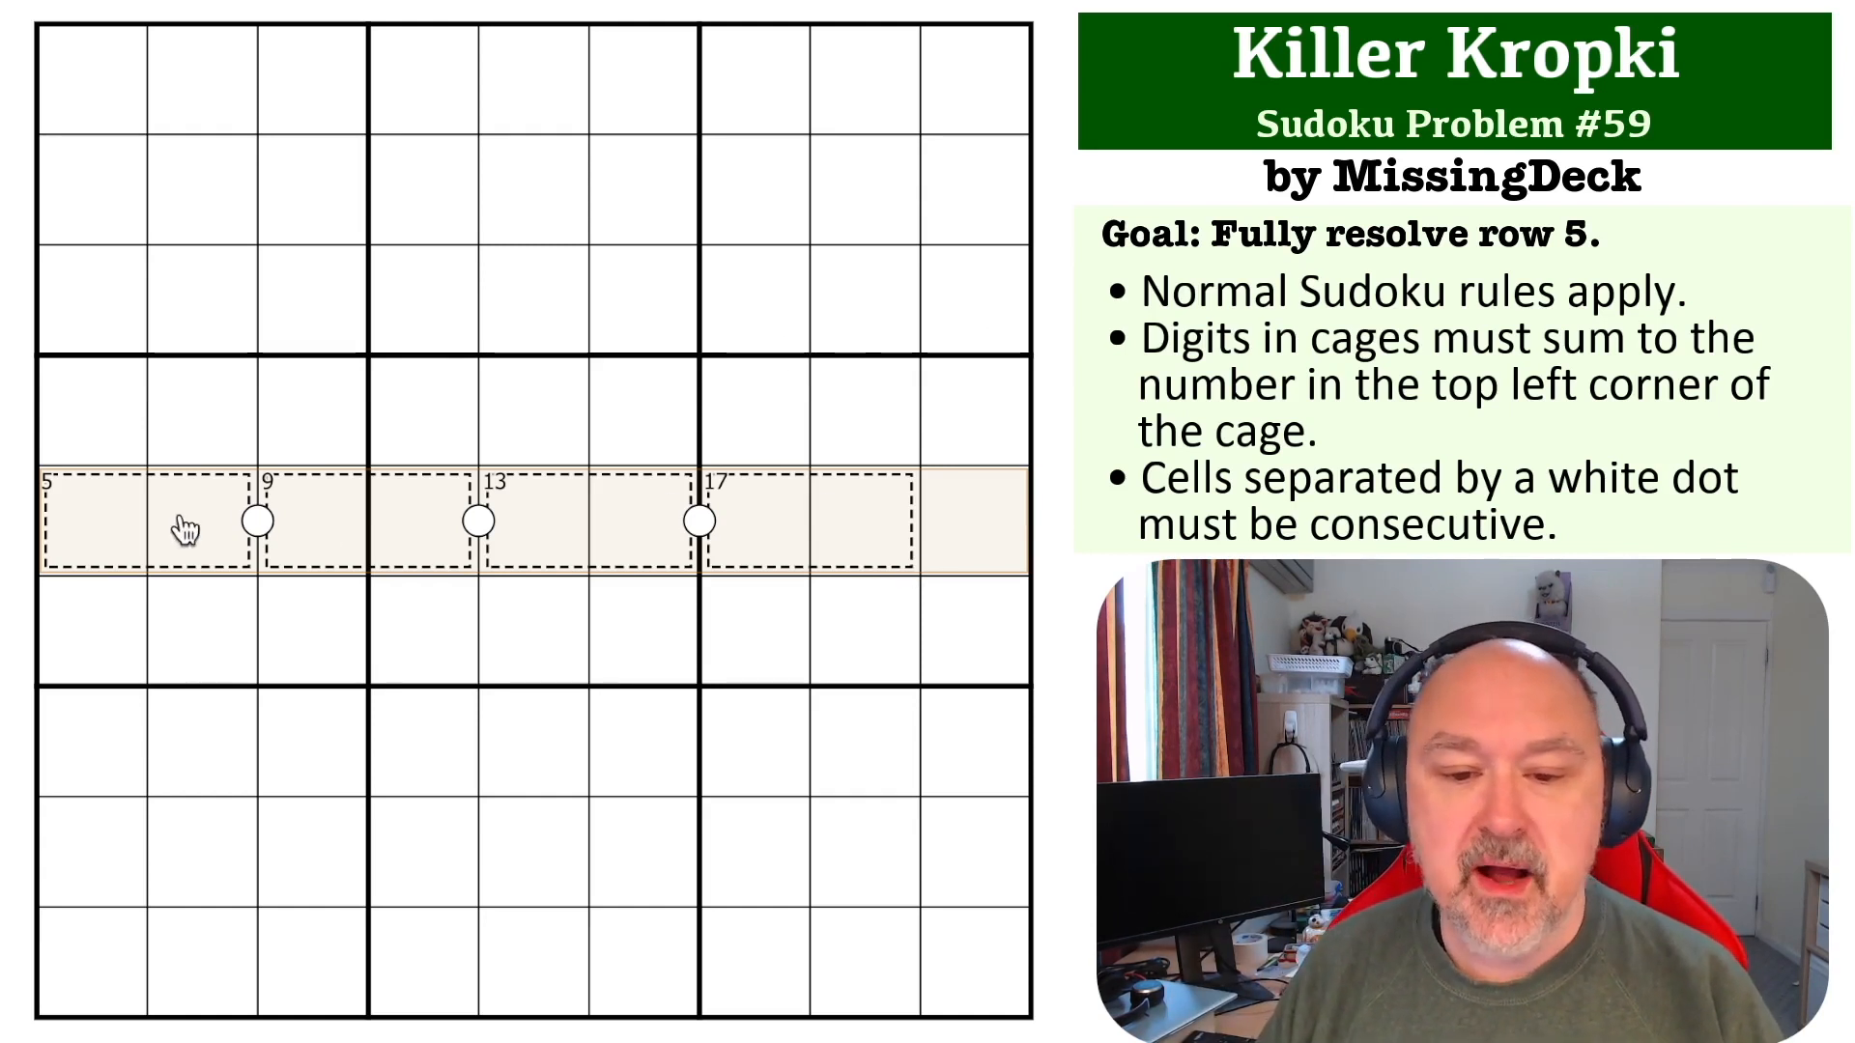
- Select a 17-cage cell in row 5 to pencil-mark 8 and 9
{"action": "left_click", "coordinate": [751, 521]}
{"action": "type", "text": "89"}
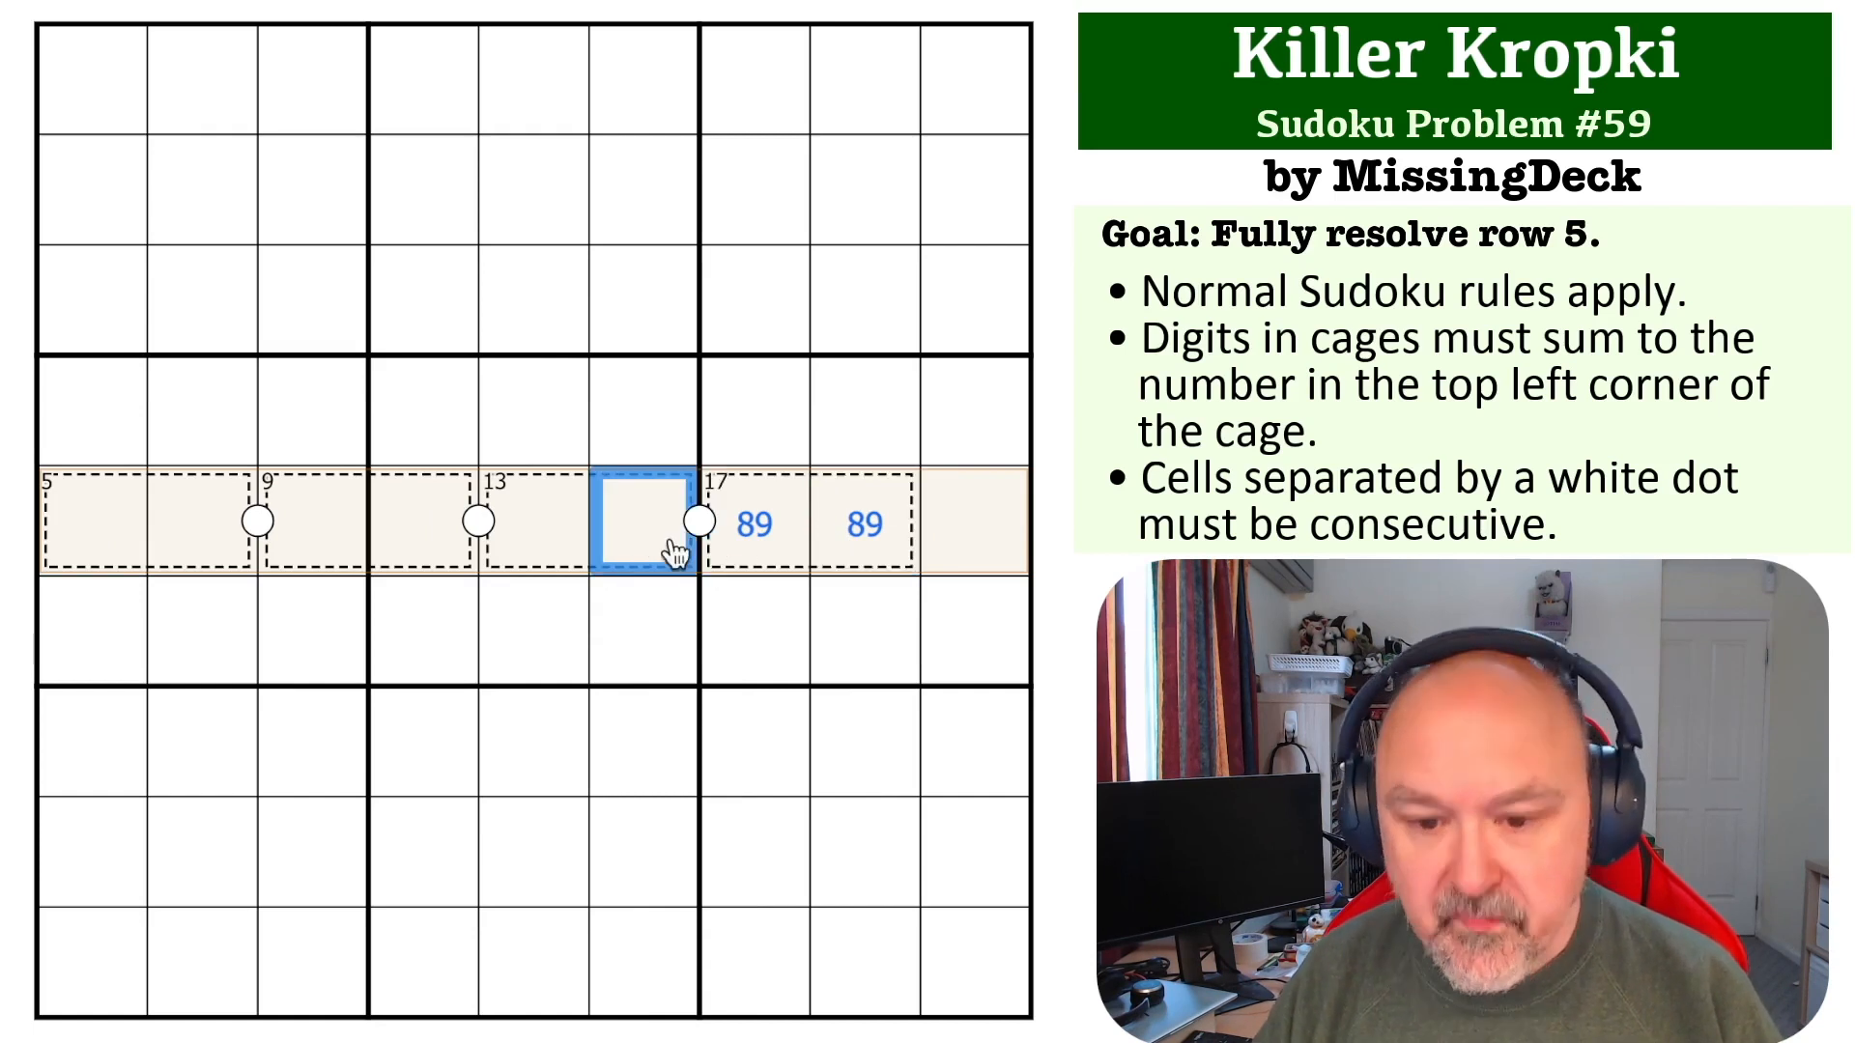
- Enter 8 and 9 in row 5's 17 cage and 7 in the cell to its left
{"action": "left_click", "coordinate": [757, 522]}
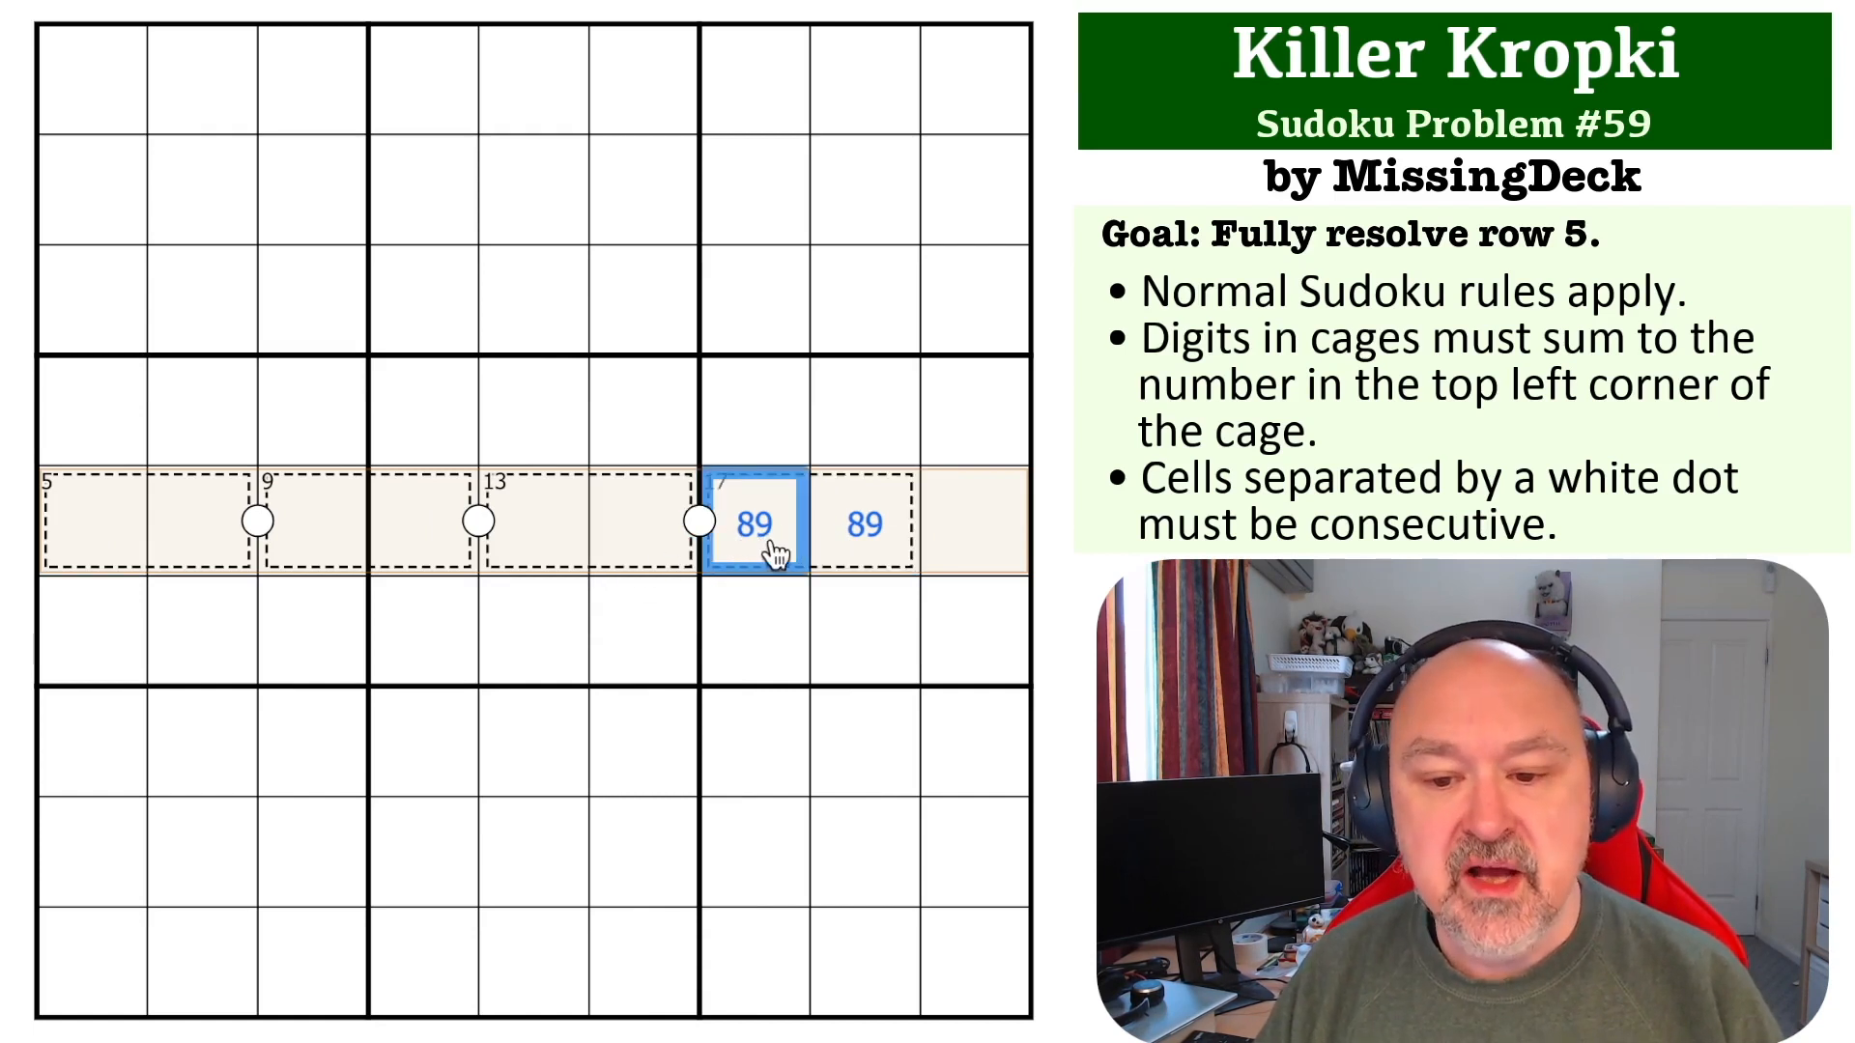
{"action": "left_click", "coordinate": [645, 520]}
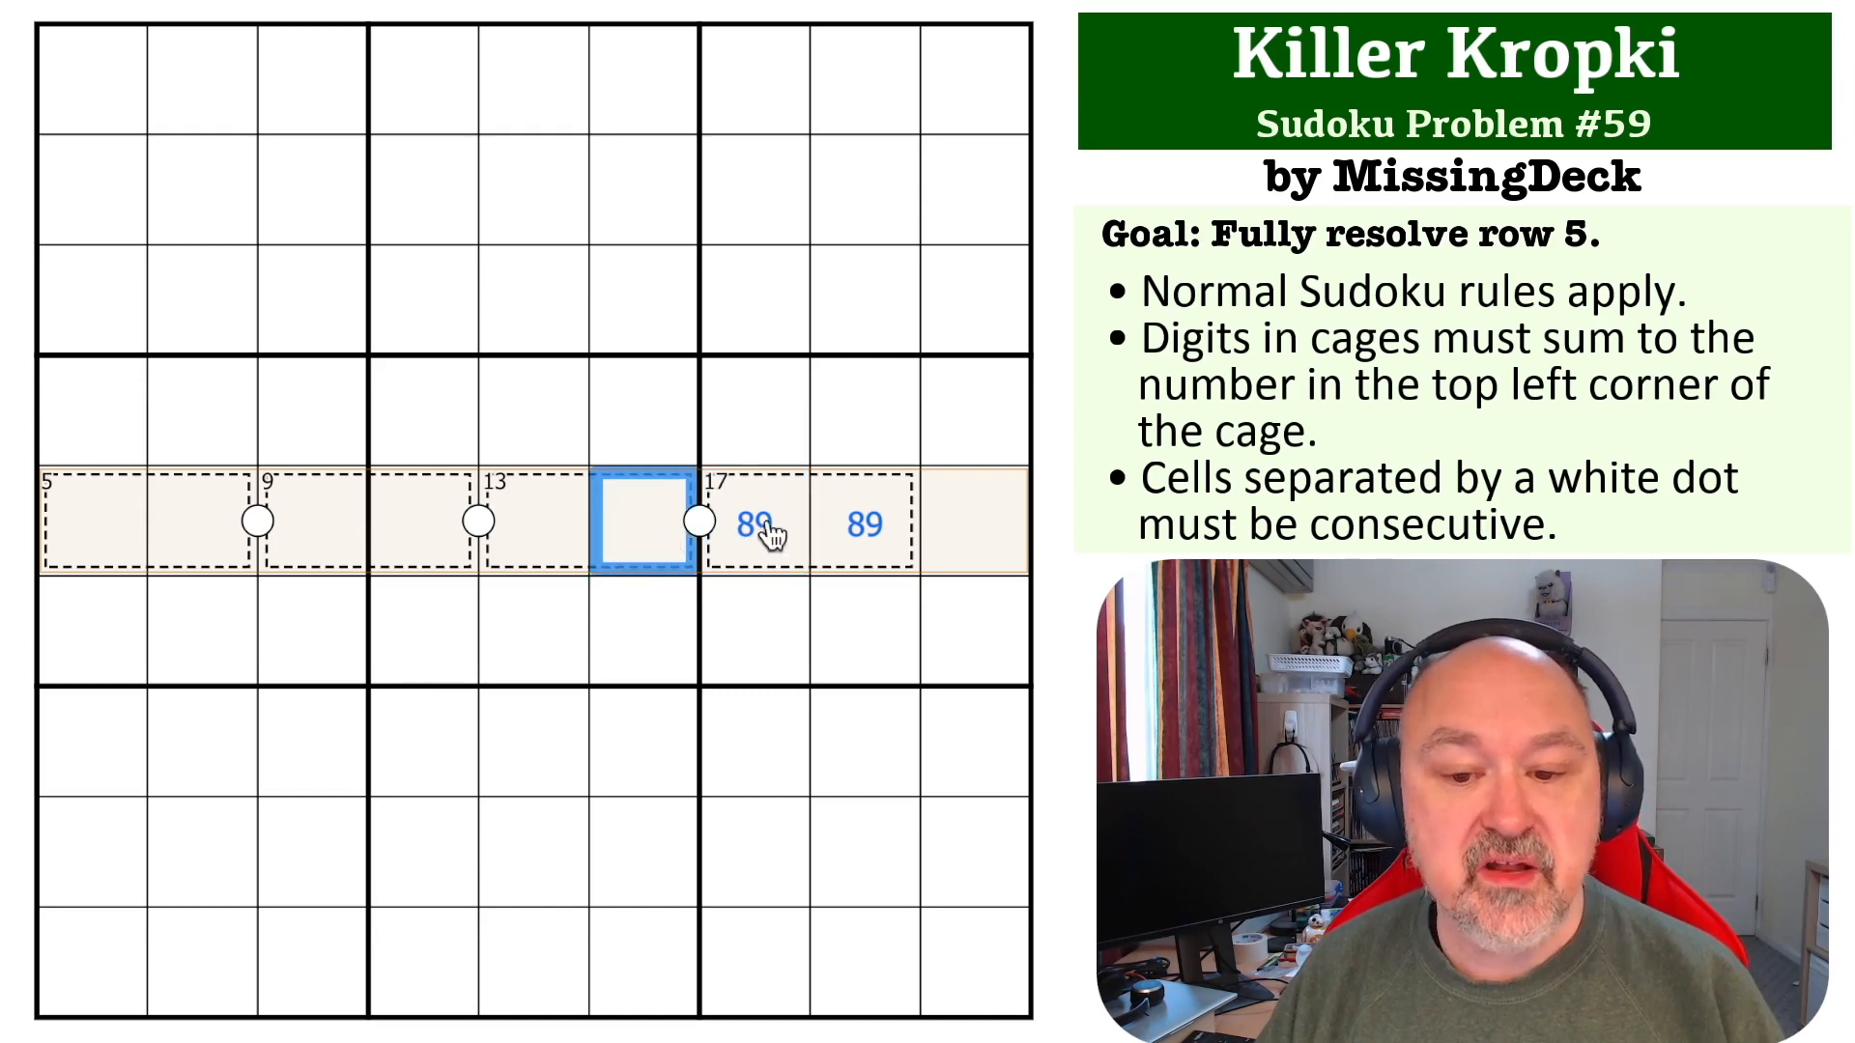
{"action": "left_click", "coordinate": [757, 523]}
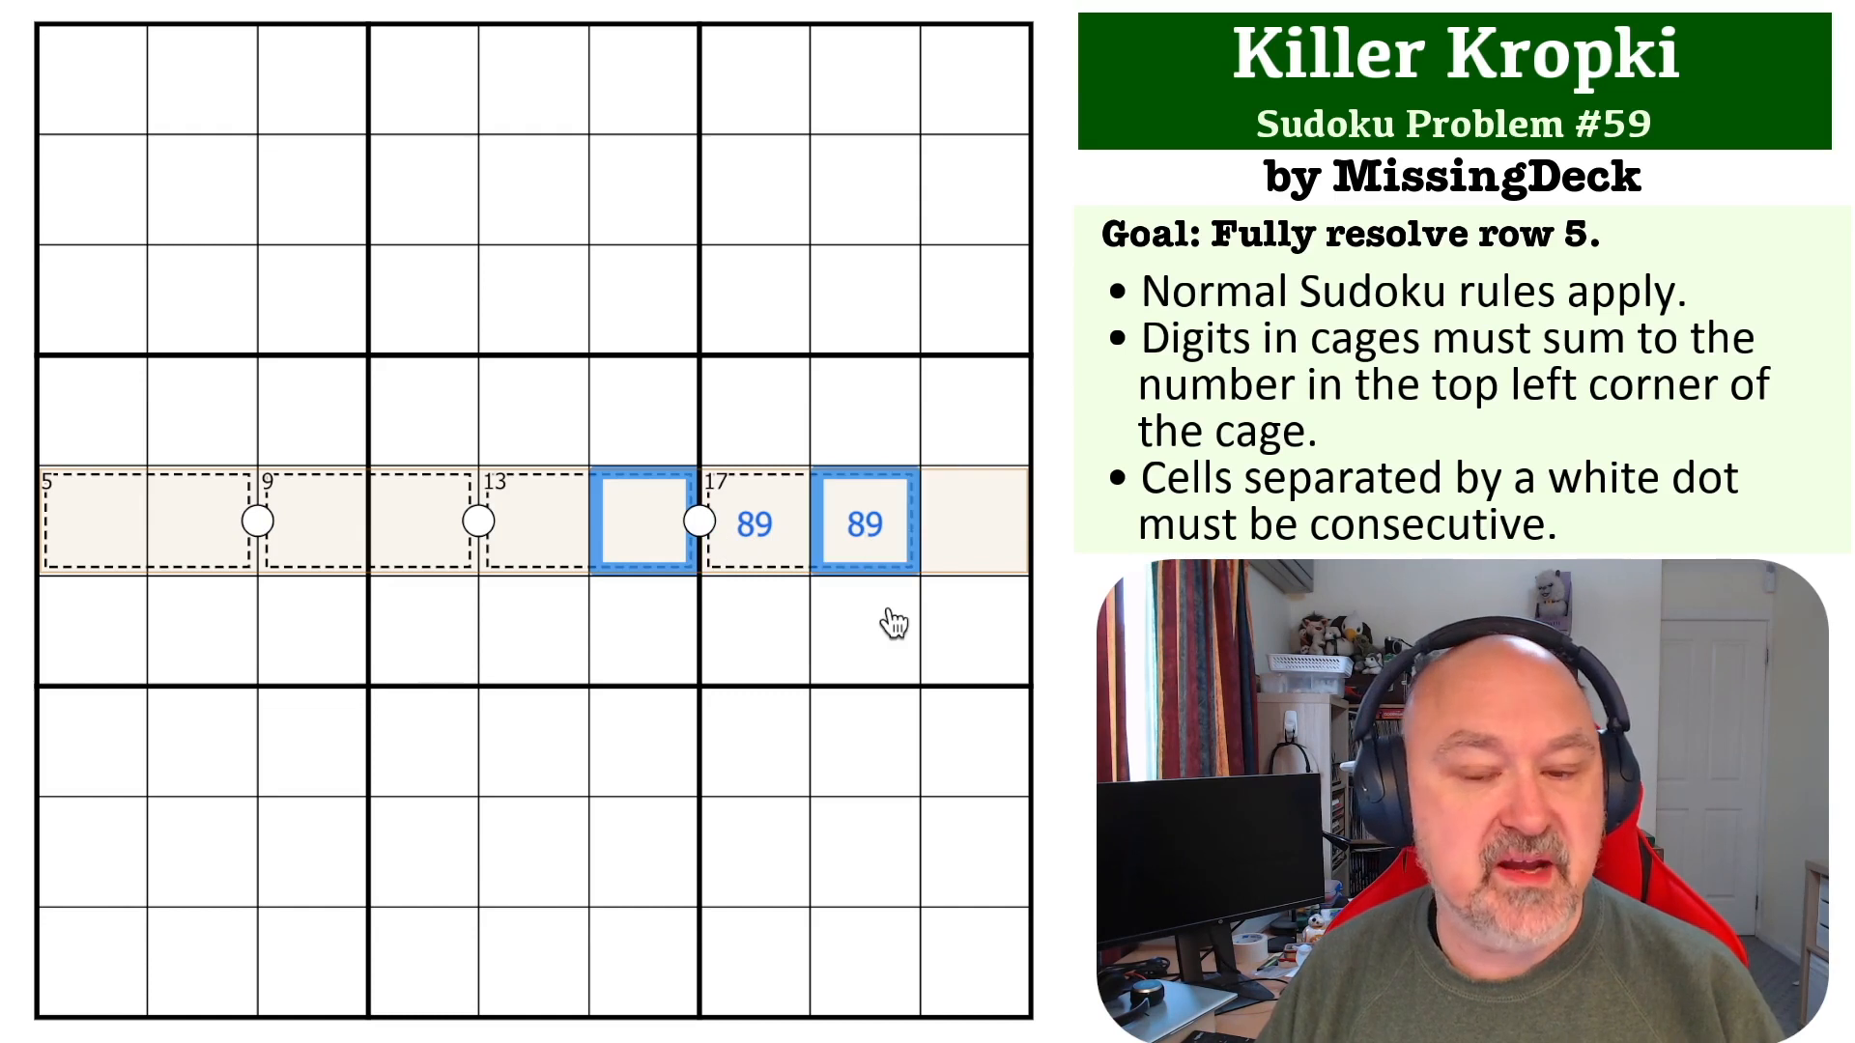
{"action": "left_click", "coordinate": [757, 523]}
{"action": "type", "text": "8"}
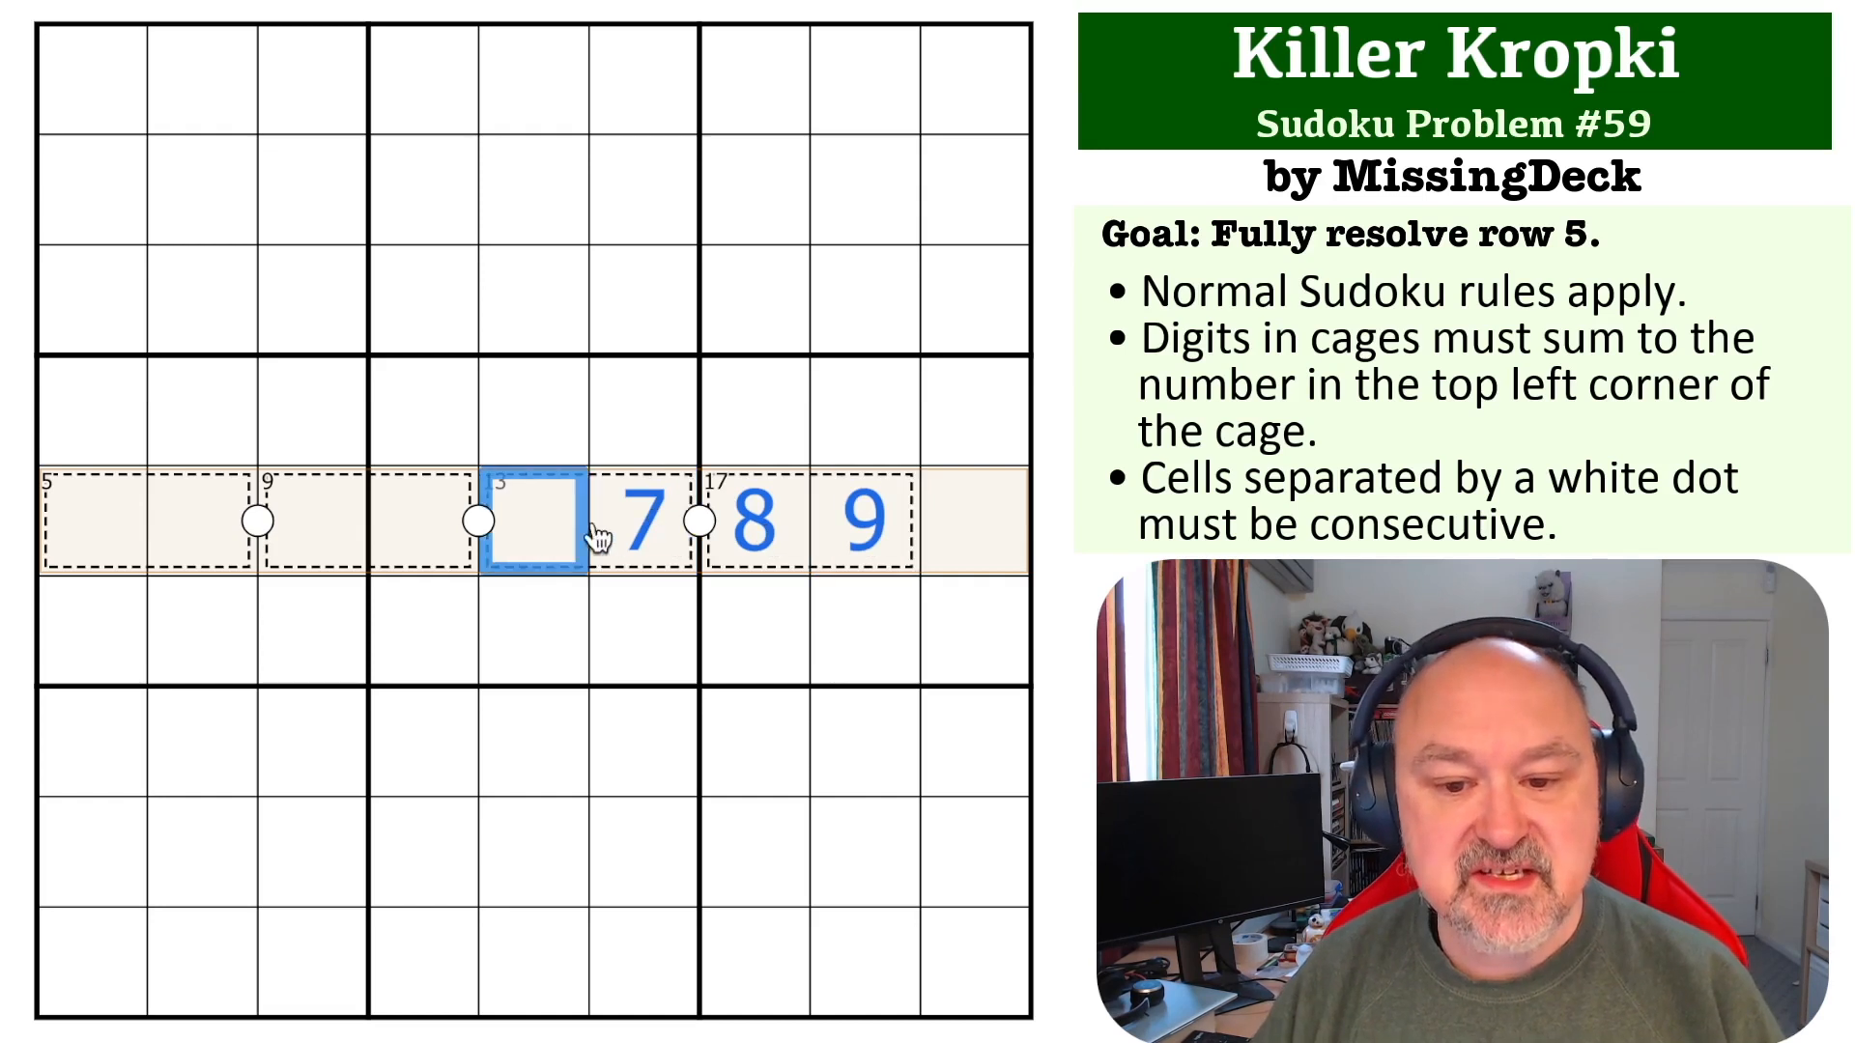
- Enter 6, 5, 4 and 3 into row 5's empty cells from column 5 back to column 2
{"action": "left_click", "coordinate": [642, 521]}
{"action": "type", "text": "6"}
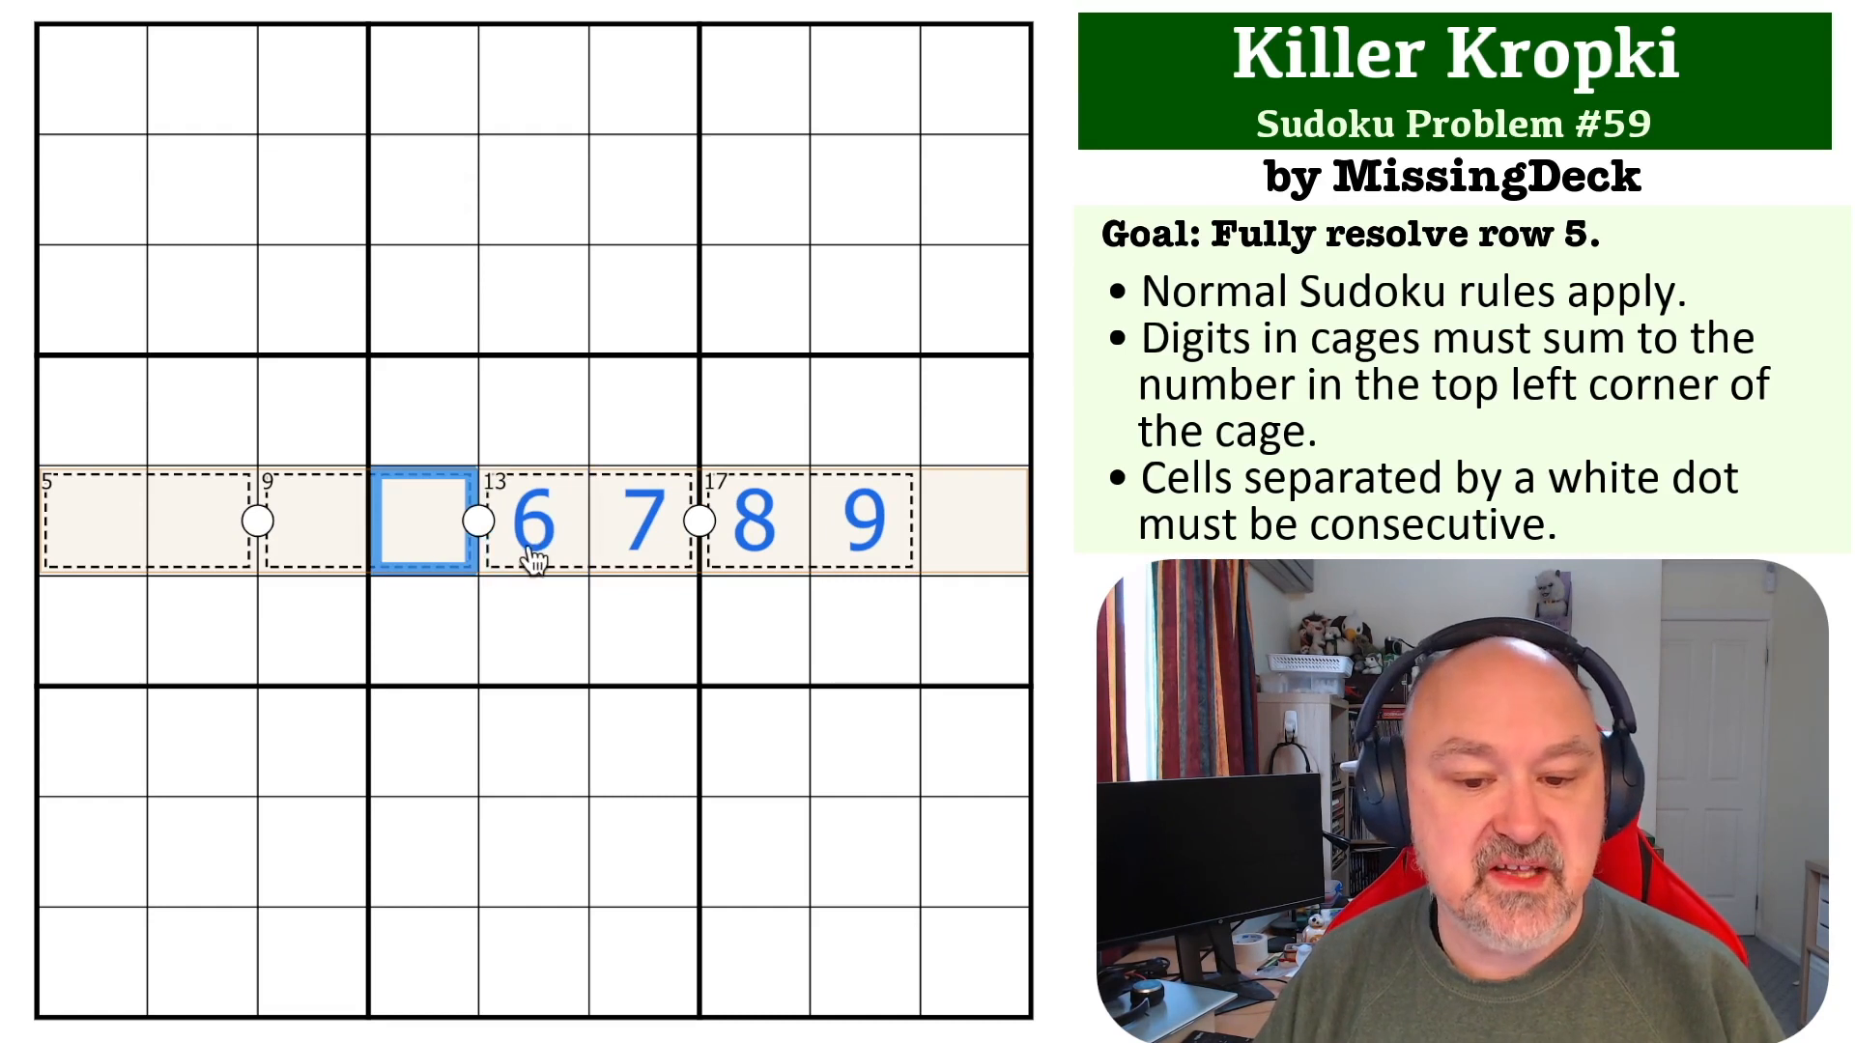
{"action": "left_click", "coordinate": [534, 522]}
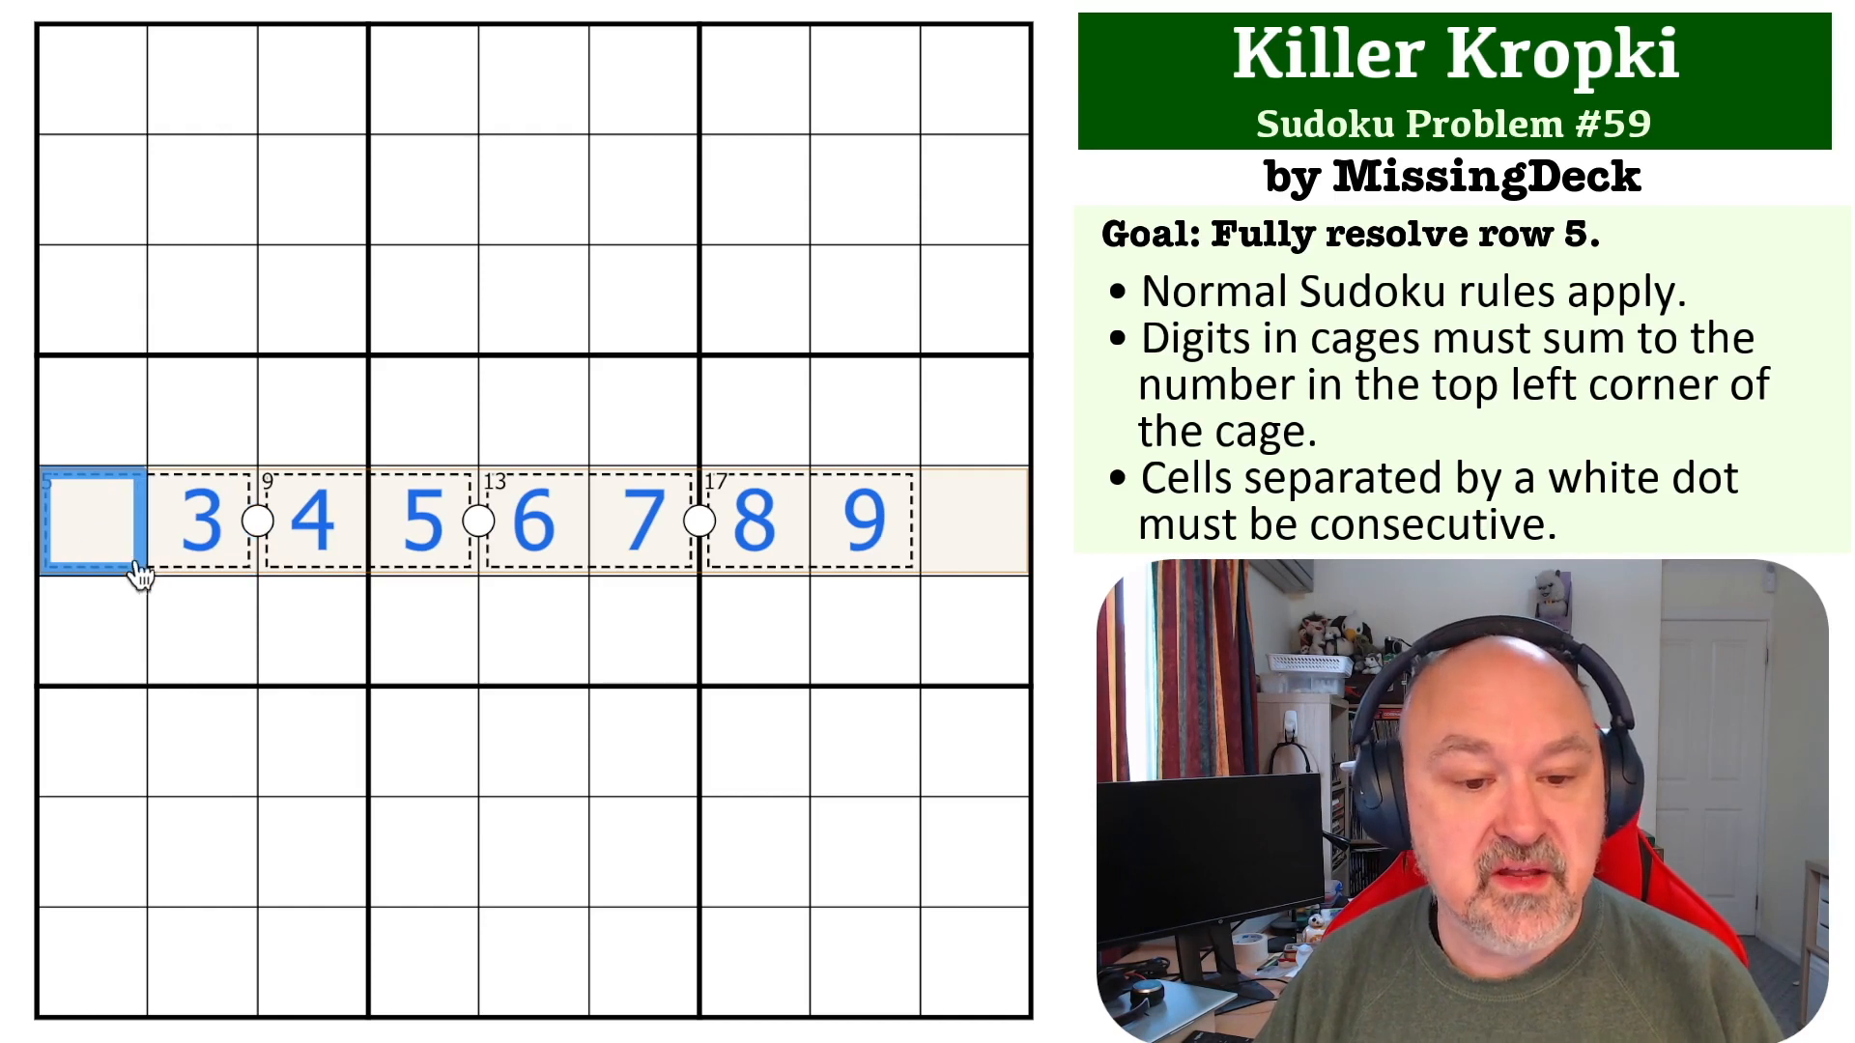
- Enter 2 in row 5's first cell, completing the puzzle, and dismiss the Congrats dialog
{"action": "type", "text": "2"}
{"action": "left_click", "coordinate": [973, 521]}
{"action": "type", "text": "1"}
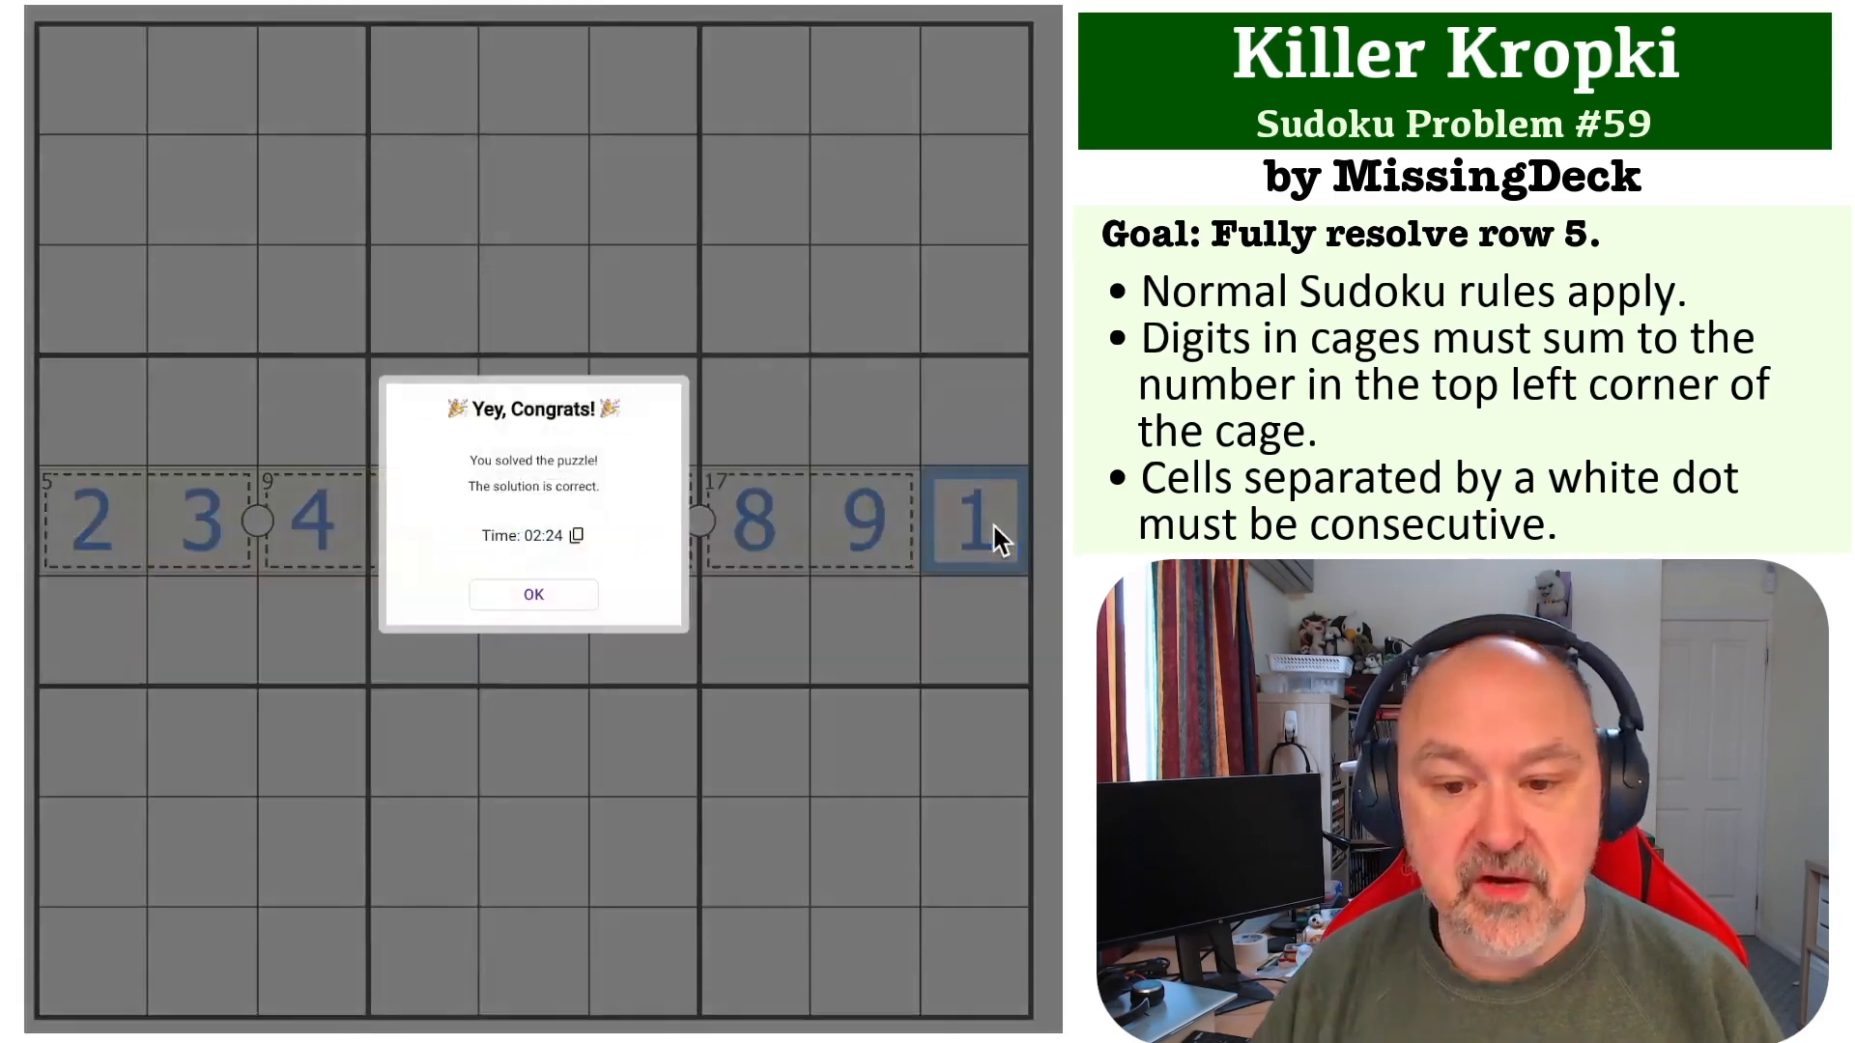
{"action": "left_click", "coordinate": [533, 594]}
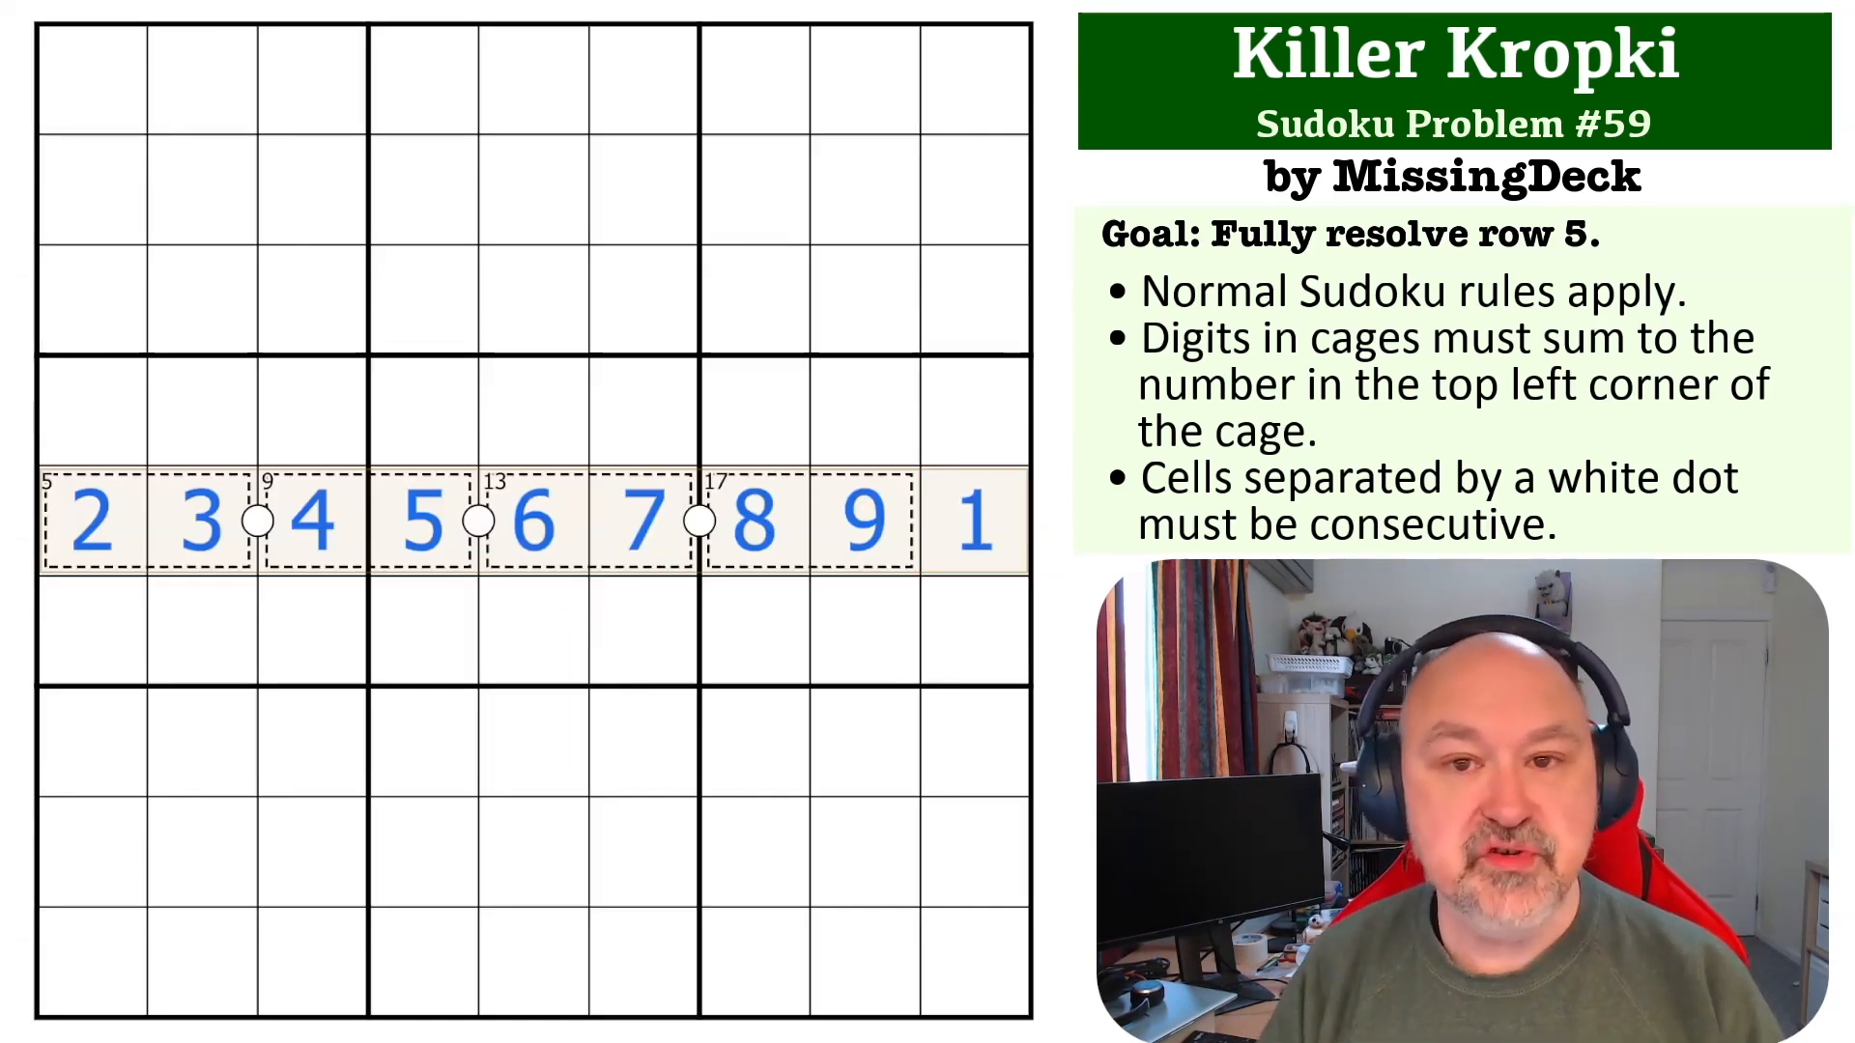